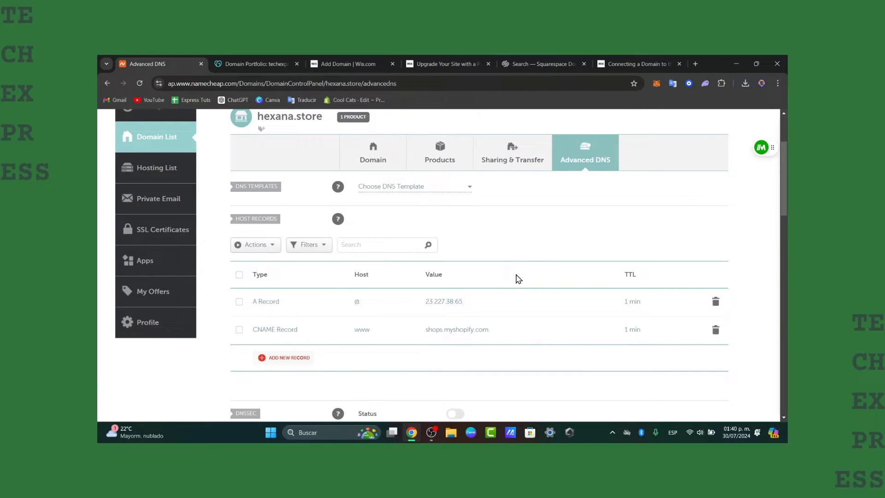
mouse_move(504, 276)
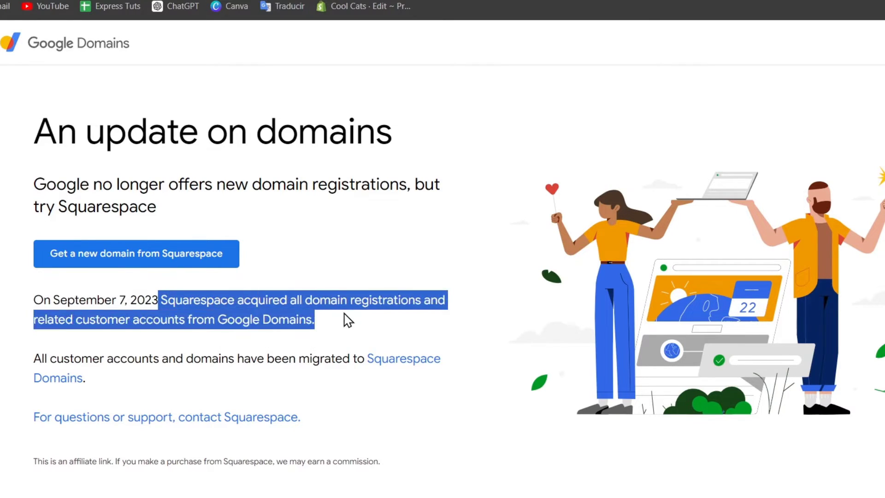
mouse_move(362, 327)
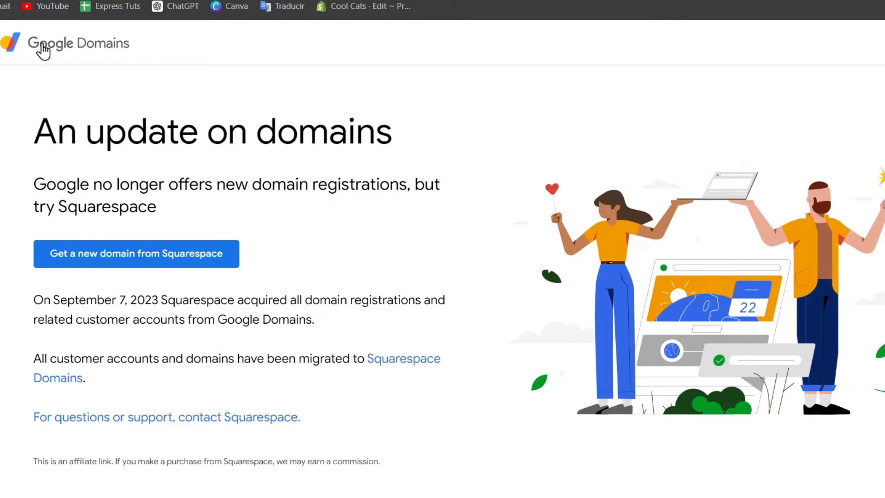
mouse_move(123, 50)
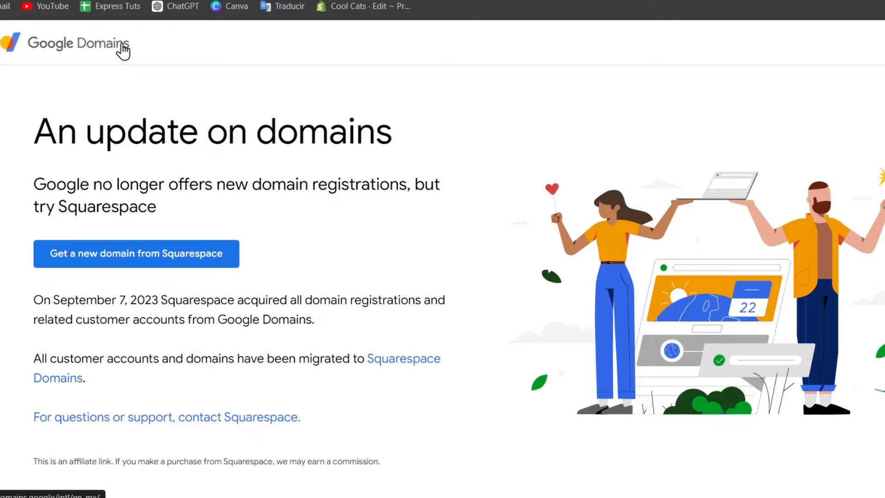
mouse_move(620, 189)
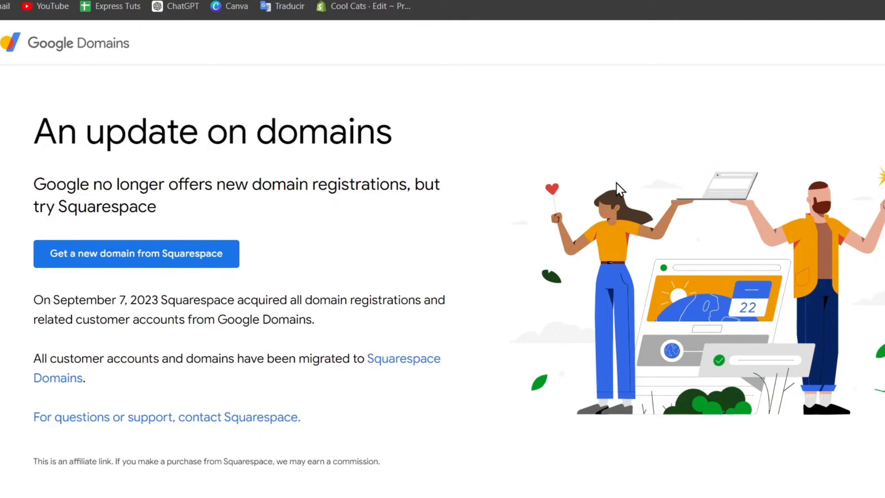
mouse_move(392, 378)
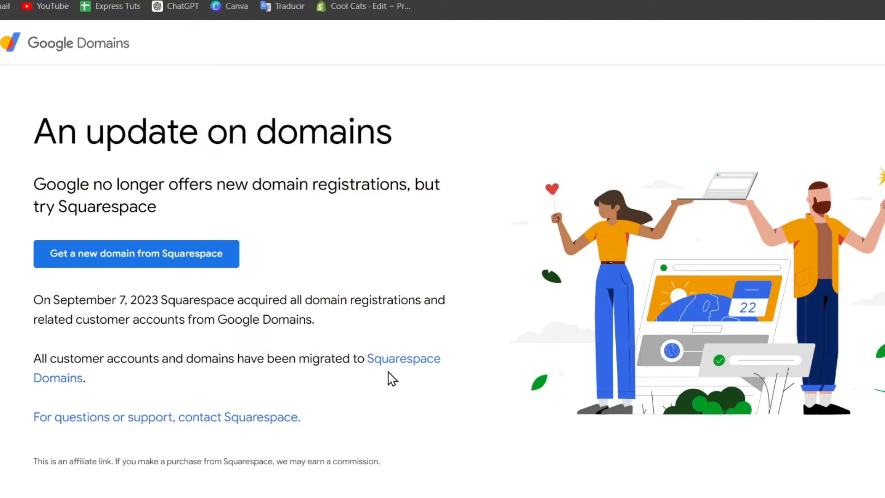
mouse_move(402, 367)
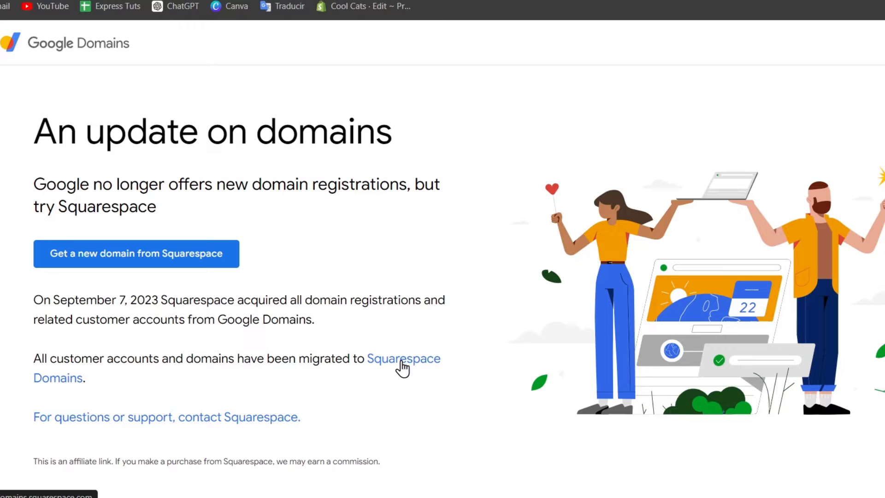
mouse_move(418, 361)
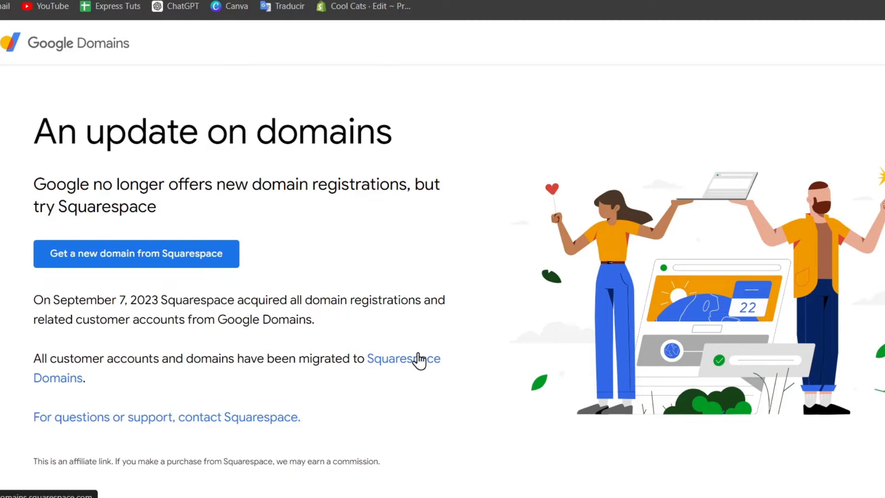
- Go to Squarespace Domains from the migration notice and sign in to the account
left_click(136, 253)
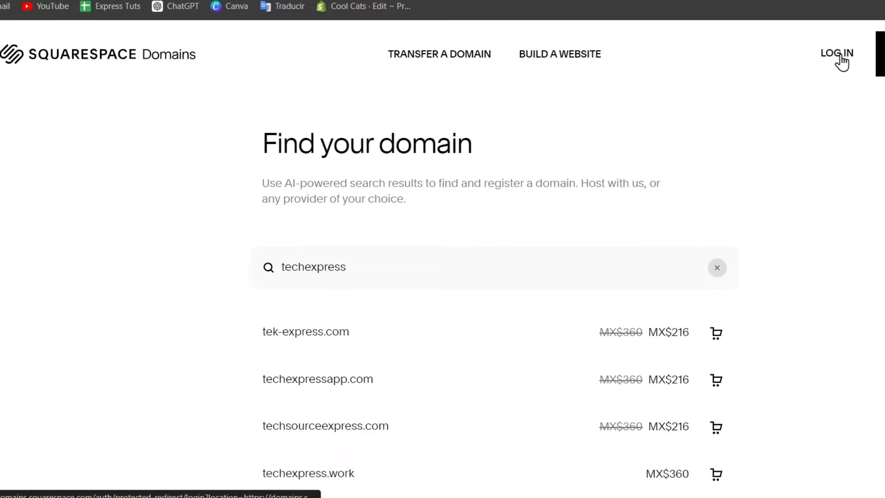
mouse_move(233, 68)
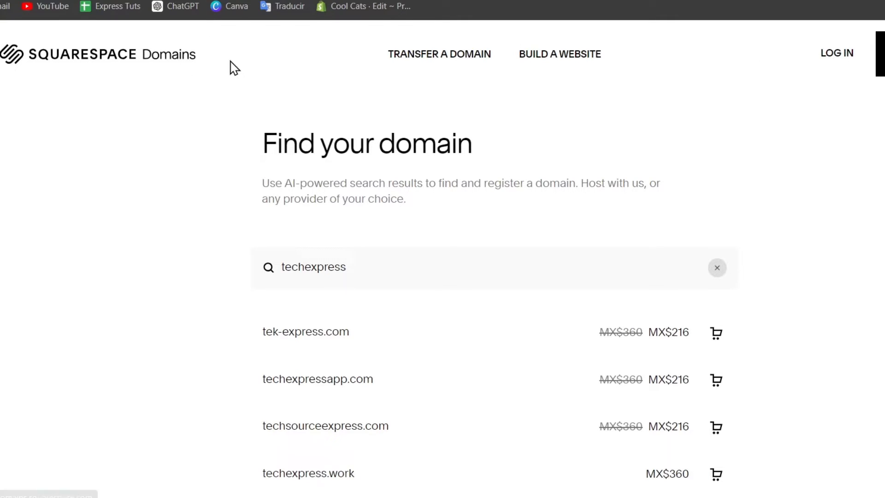
left_click(836, 53)
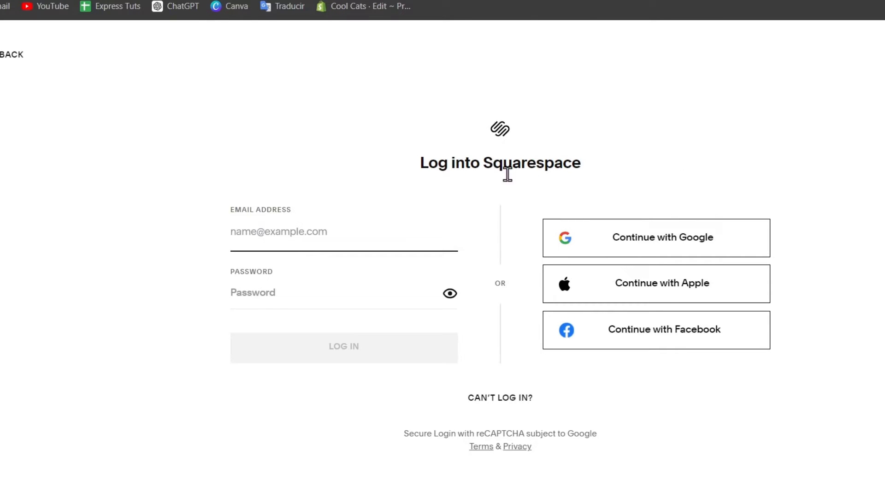
left_click(655, 237)
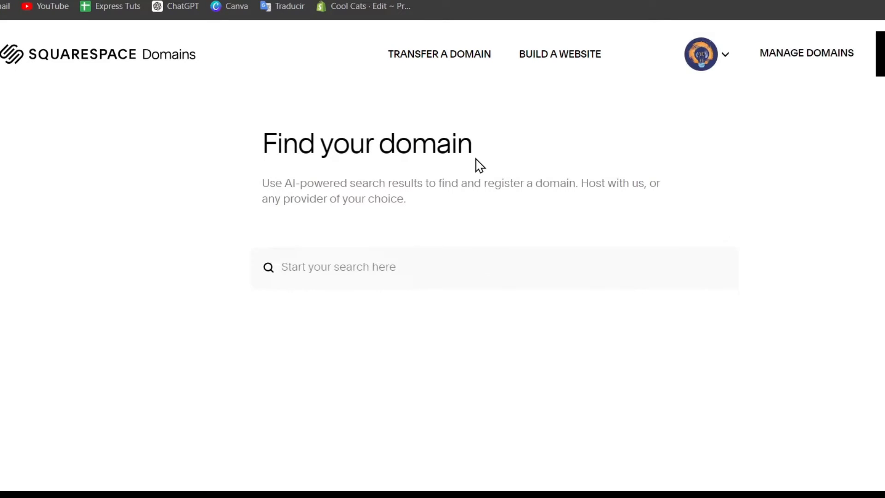
mouse_move(806, 53)
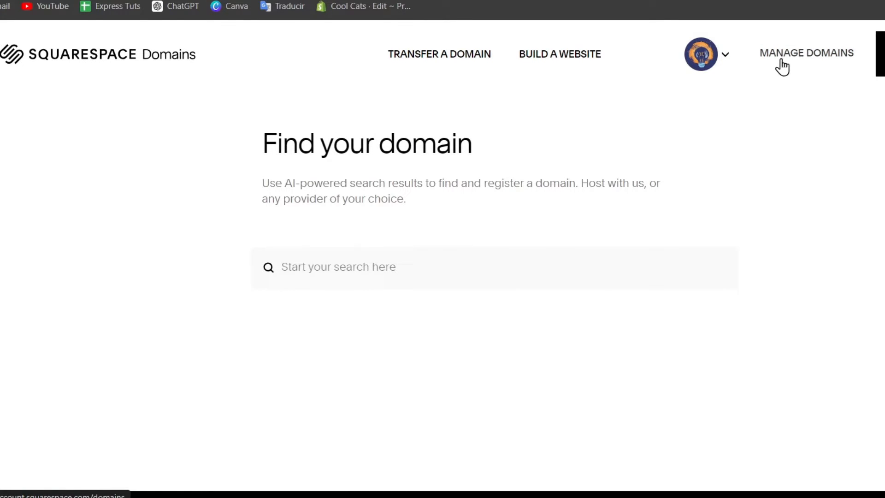
mouse_move(742, 75)
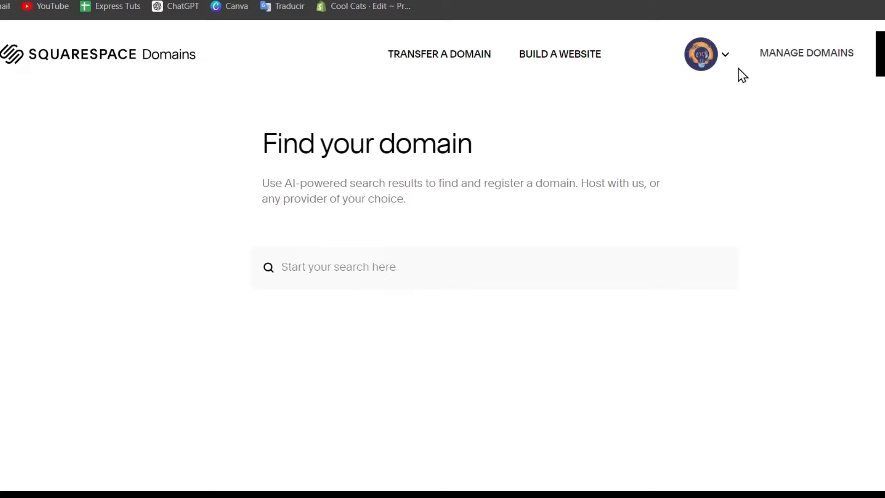
- View the managed domains list and the details panel for techexpressvideos.online
left_click(806, 52)
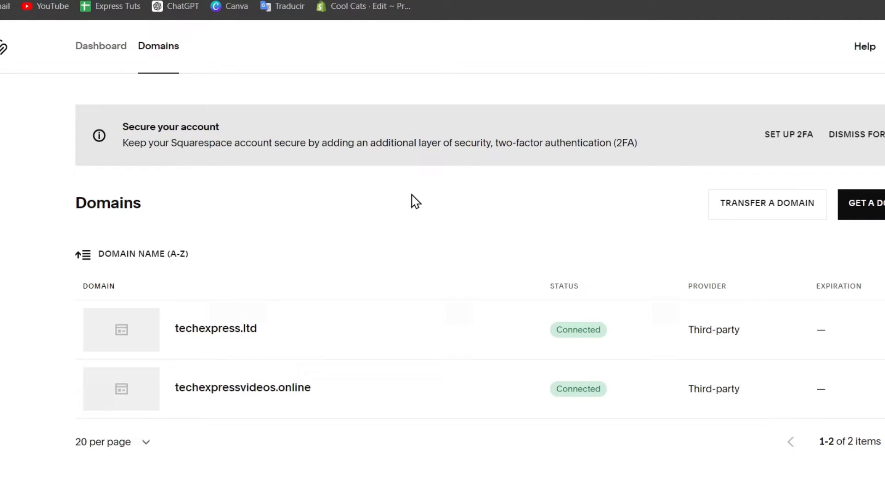
mouse_move(510, 109)
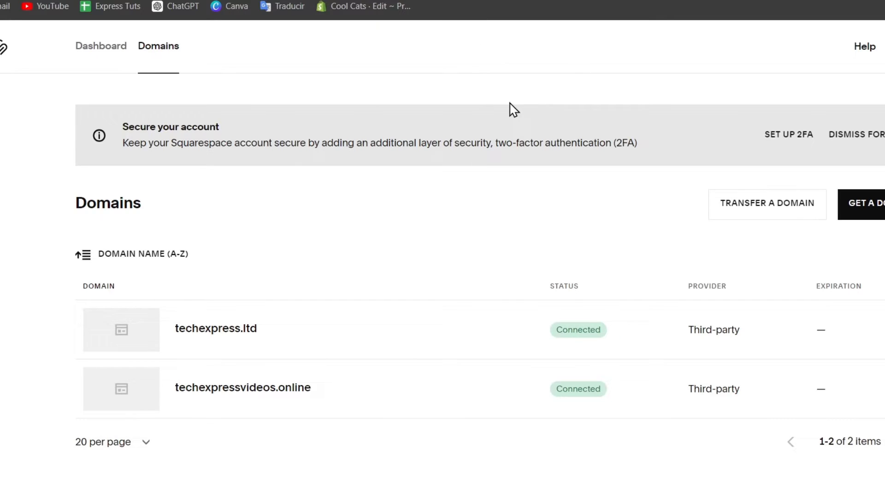
mouse_move(225, 335)
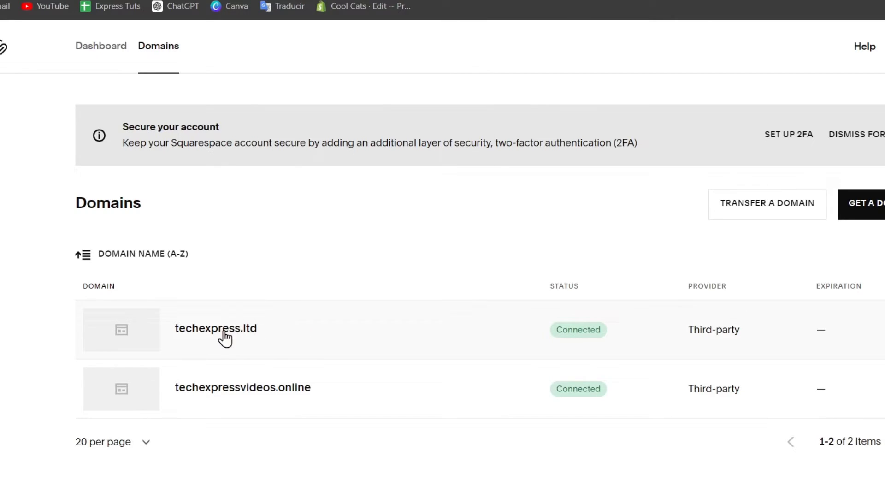
mouse_move(331, 388)
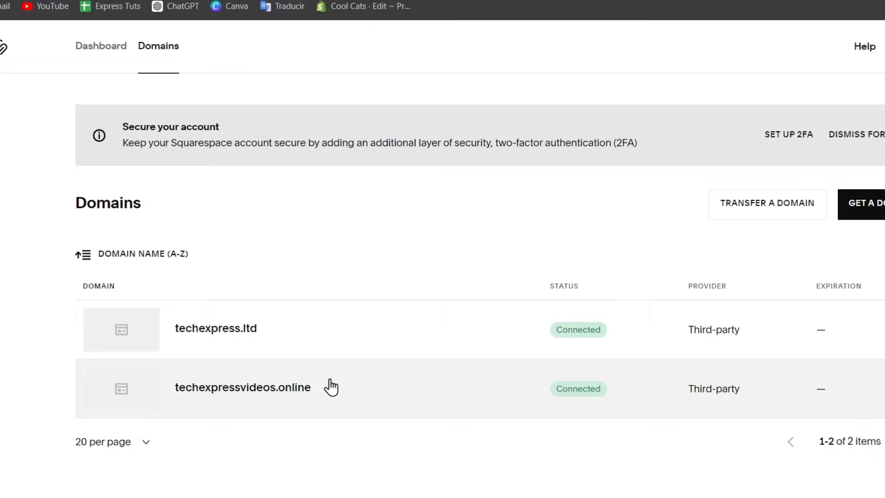
left_click(242, 388)
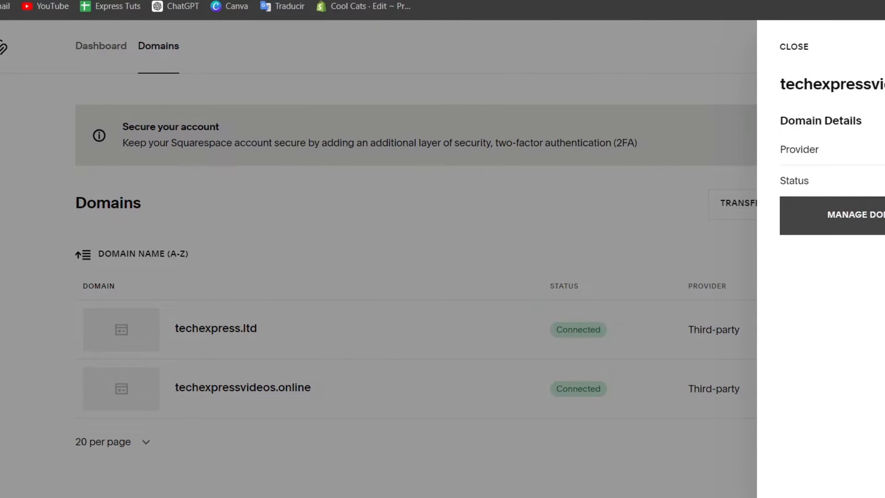
mouse_move(763, 289)
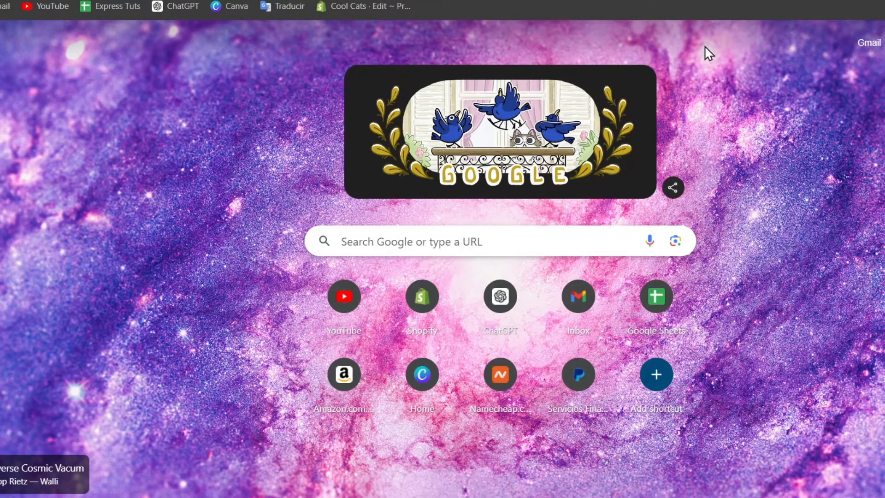
- Reach the Shopify website from the new tab shortcut
left_click(421, 296)
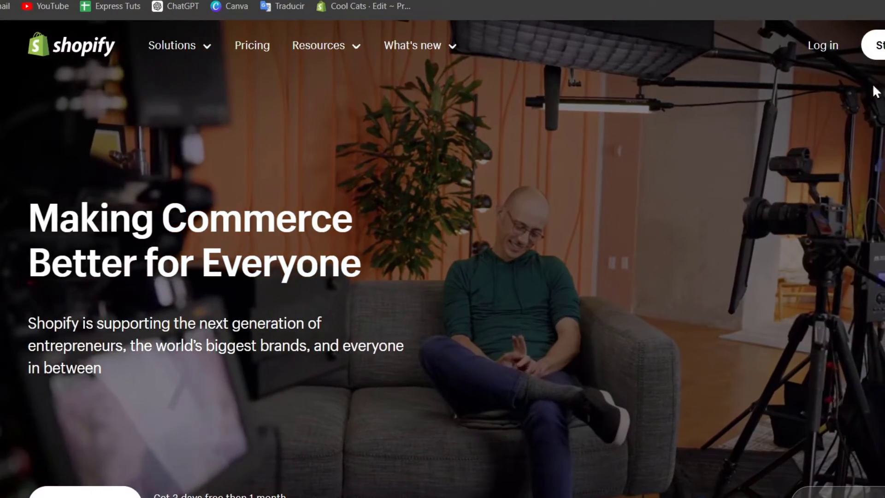
mouse_move(822, 45)
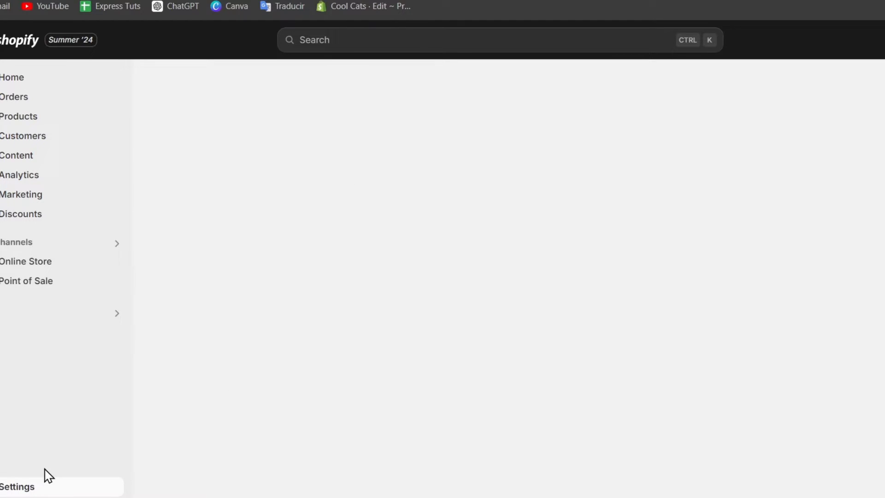
- Reach Settings > Domains and start connecting an existing domain to the store
left_click(17, 485)
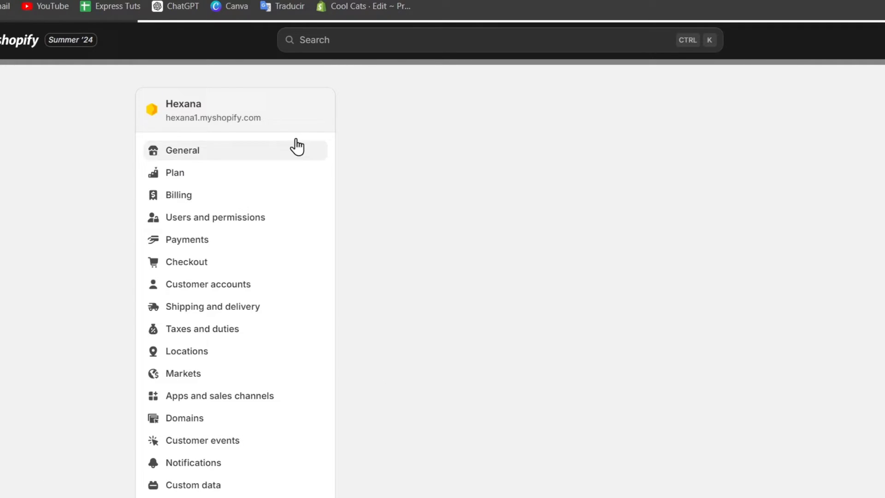
left_click(183, 150)
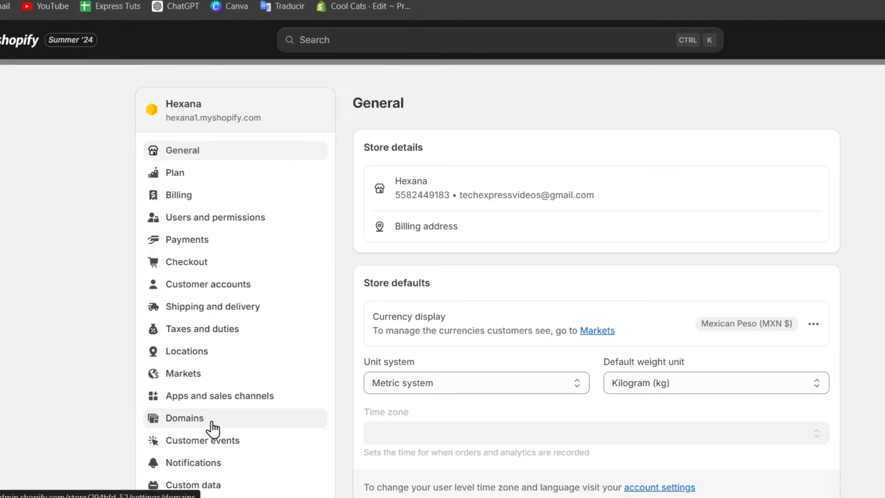
left_click(219, 395)
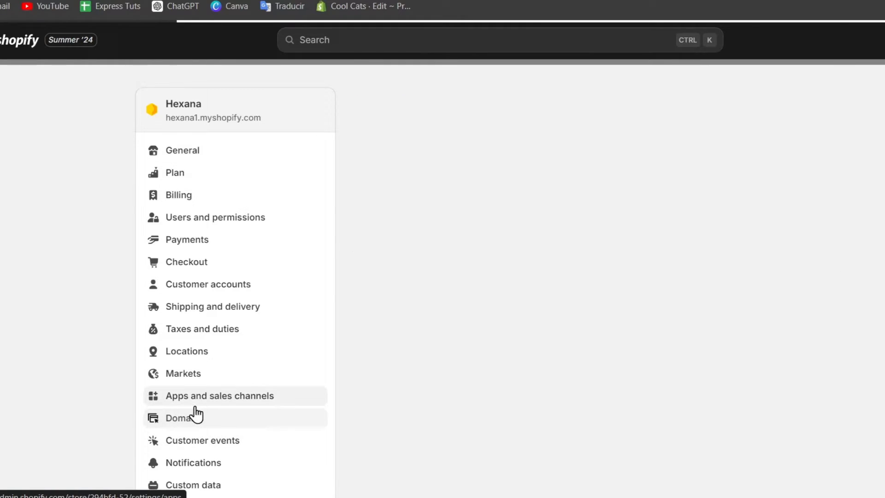
left_click(181, 417)
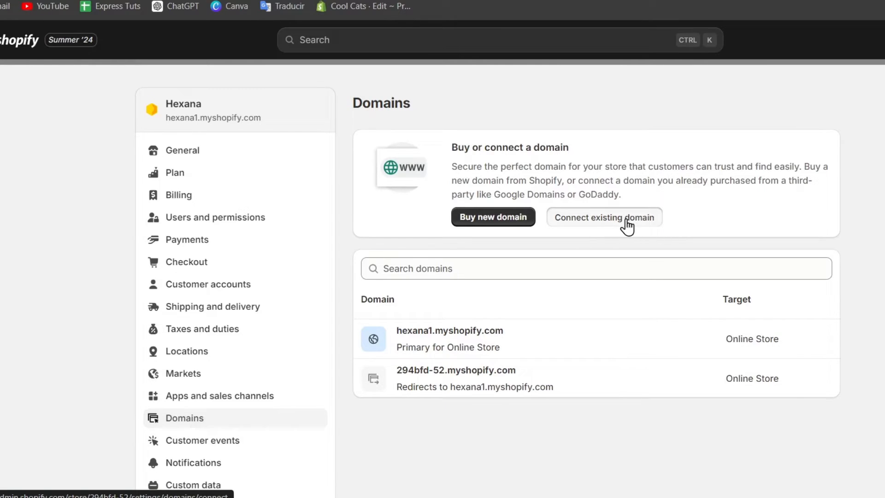
left_click(603, 217)
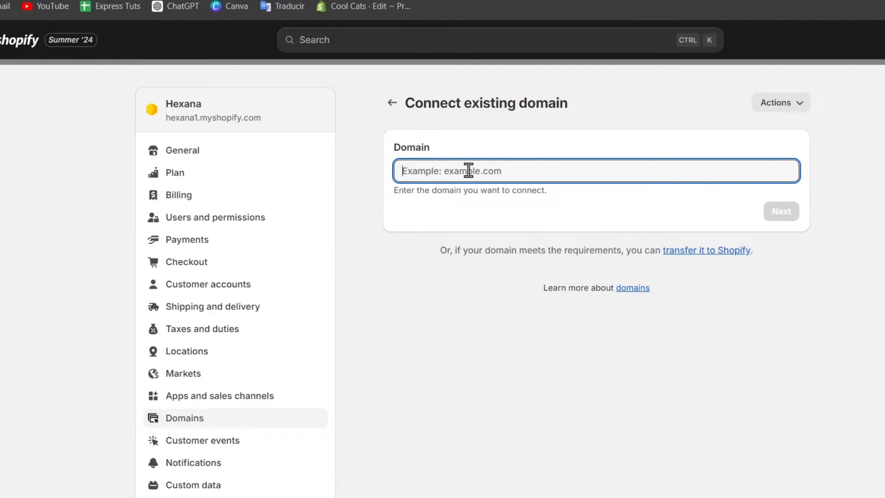
mouse_move(620, 100)
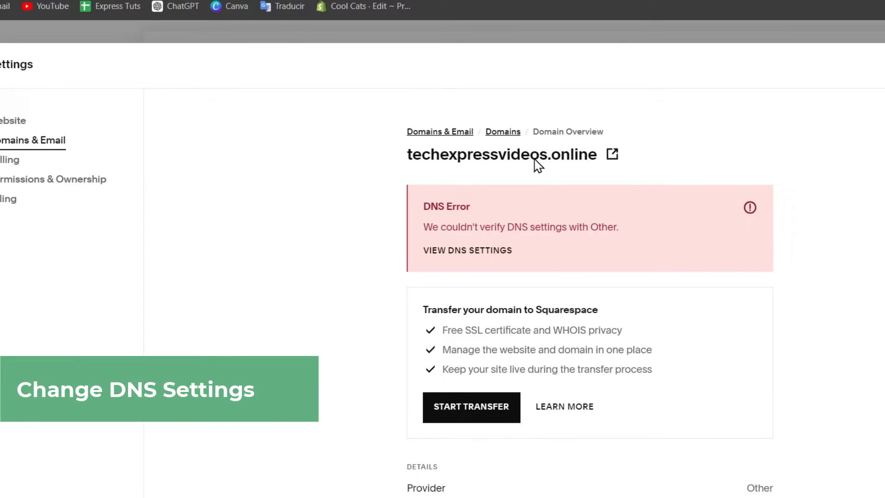
mouse_move(600, 161)
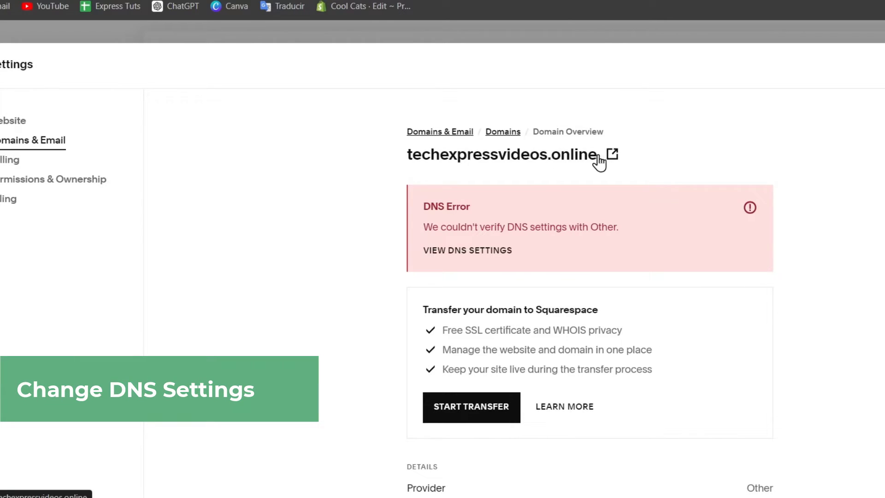
- Check the techexpressvideos.online DNS error and switch to hexana.store's Namecheap host records
double_click(500, 154)
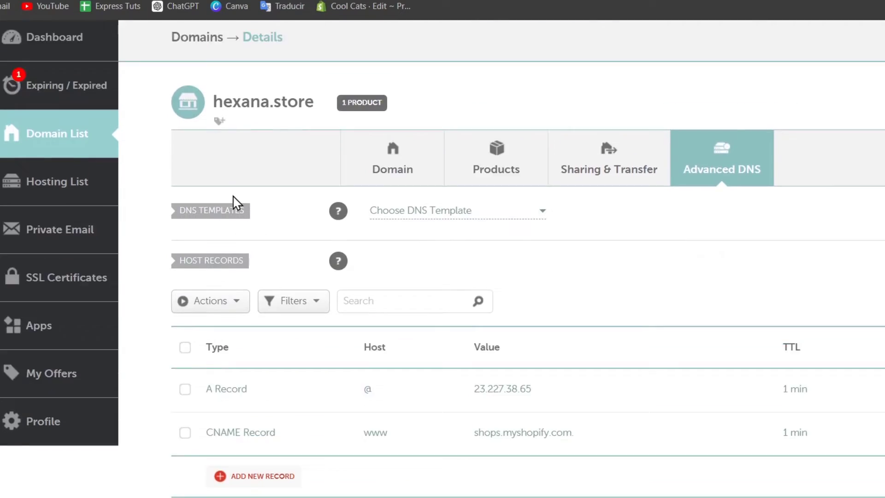
- Enter hexana.store as the domain to connect and reach the connection setup instructions
scroll("up", 3)
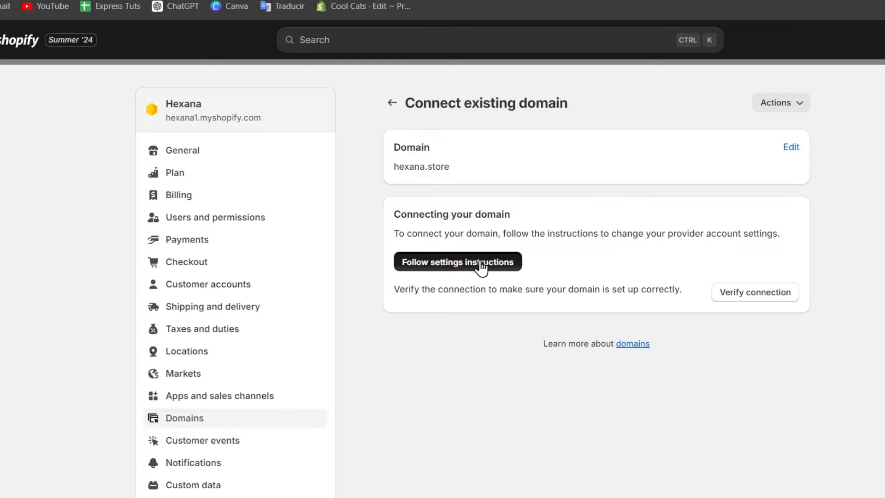
left_click(457, 261)
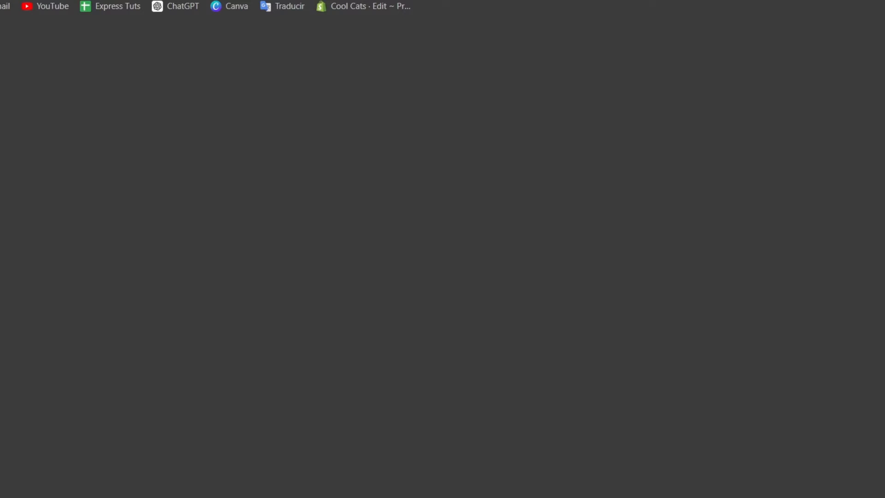
mouse_move(361, 7)
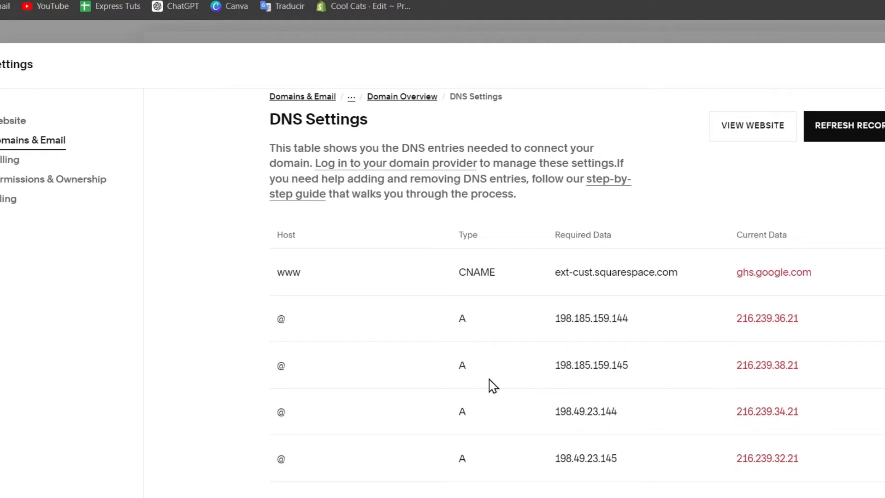
mouse_move(519, 87)
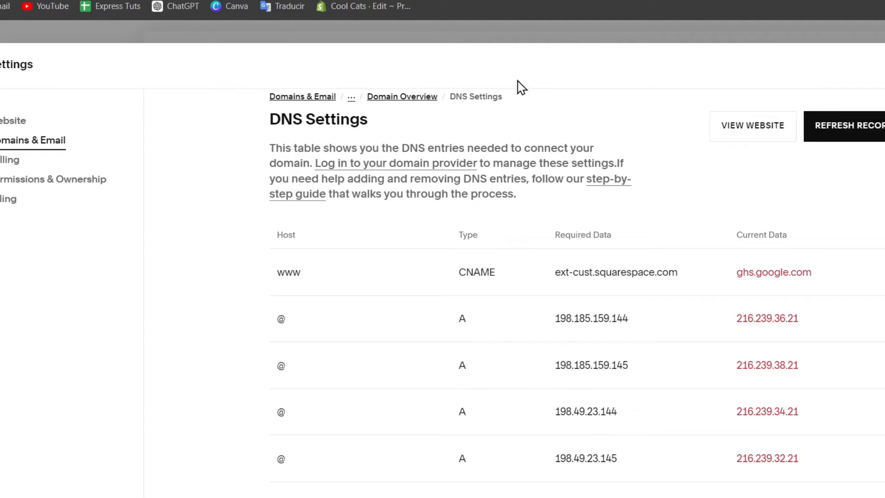
mouse_move(488, 318)
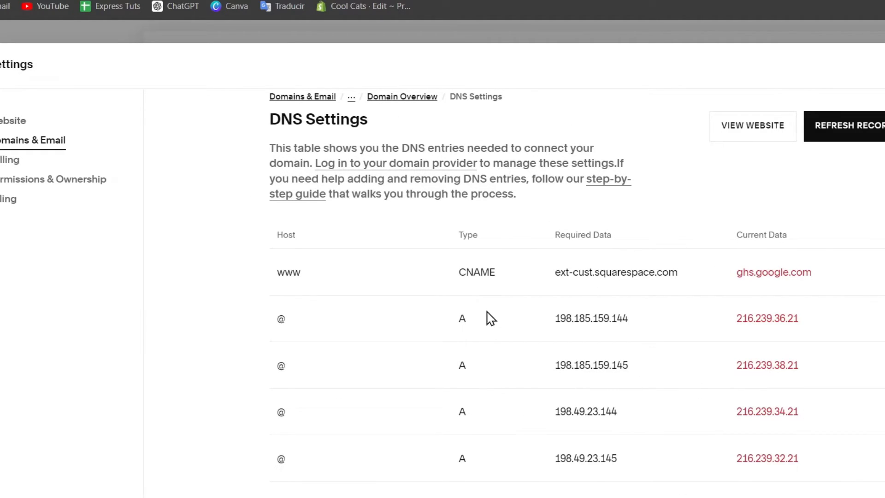
mouse_move(420, 309)
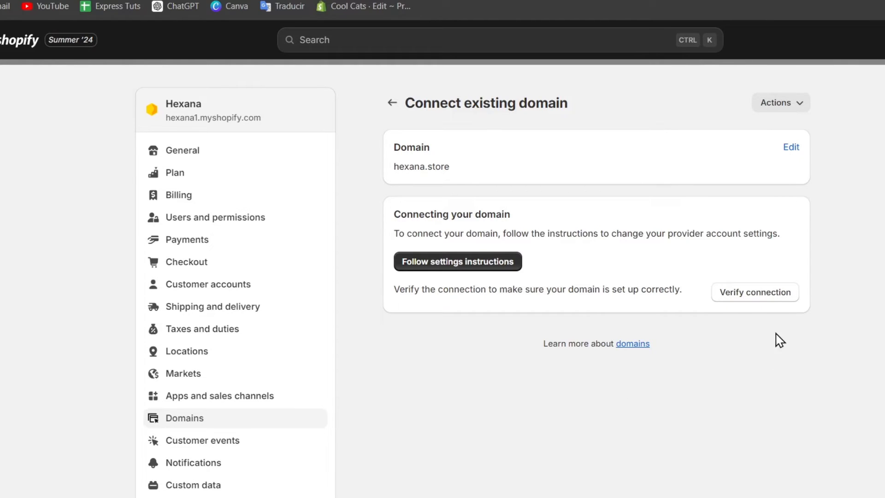
- Verify the hexana.store connection, retry it, and return to the Domains list showing it primary
left_click(755, 292)
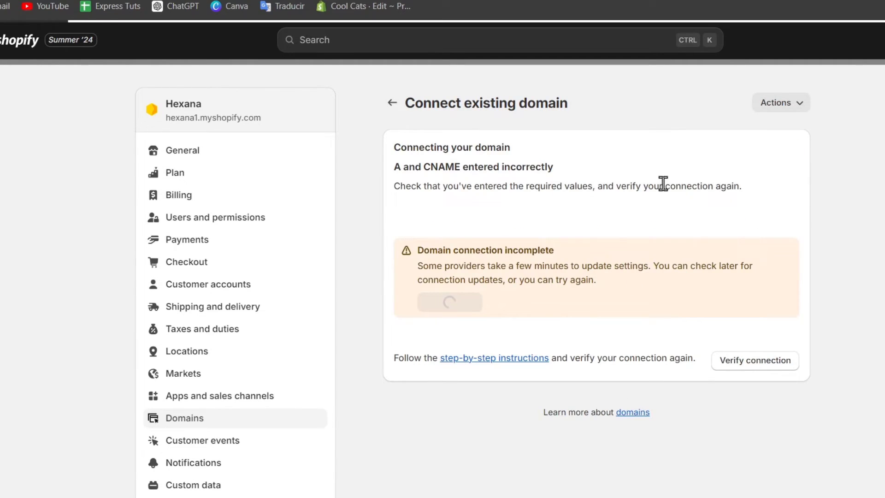
left_click(393, 103)
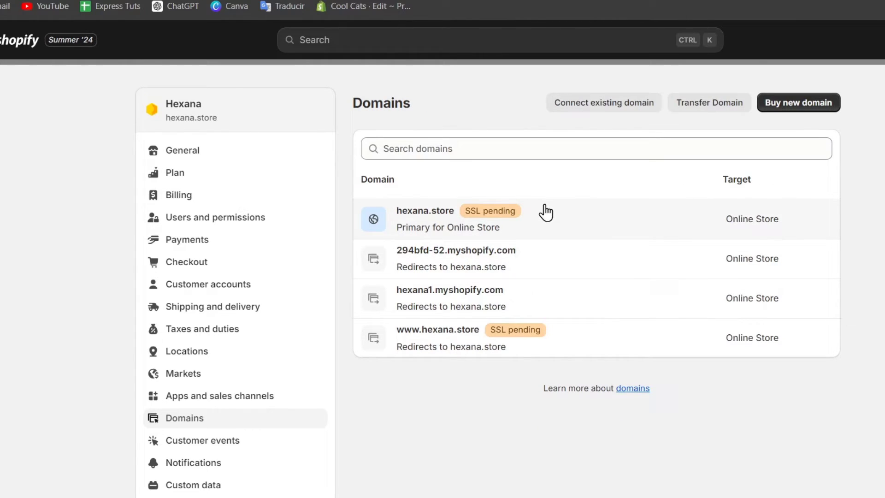
left_click(424, 219)
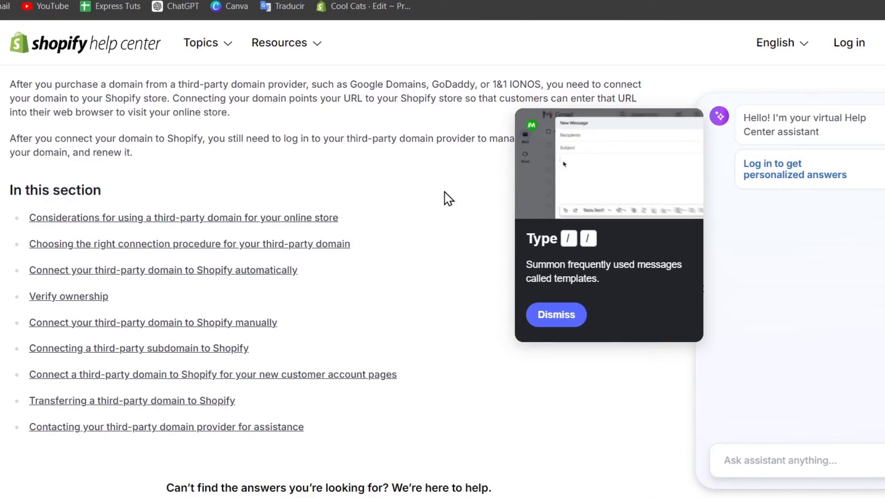
- Read the third-party domain guide's Verify ownership section, then go to hexana.store's Namecheap details
scroll("down", 3)
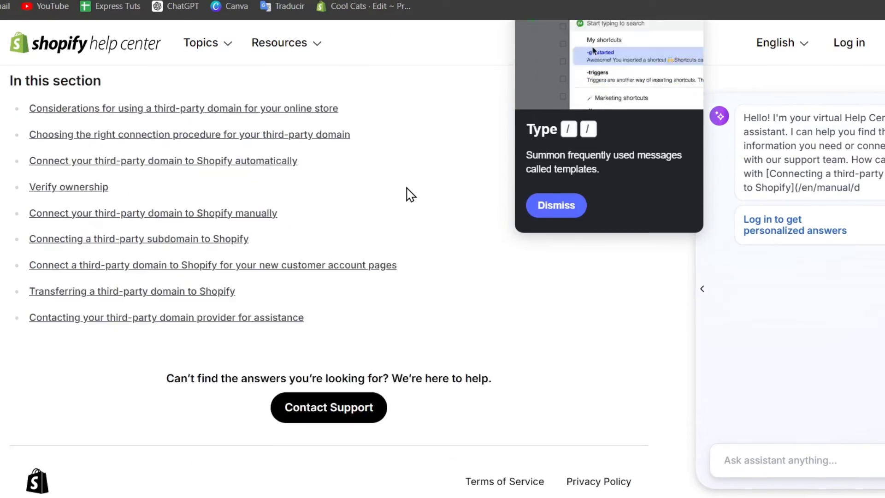
scroll("up", 3)
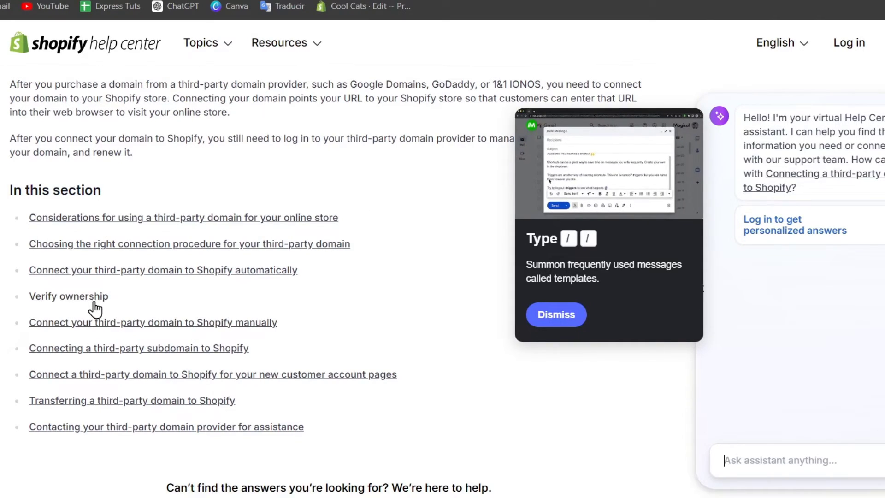
left_click(152, 323)
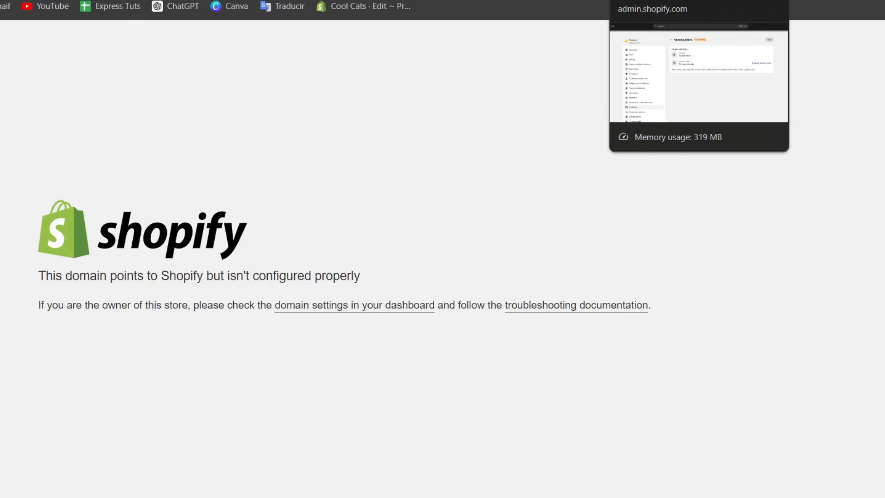
left_click(698, 74)
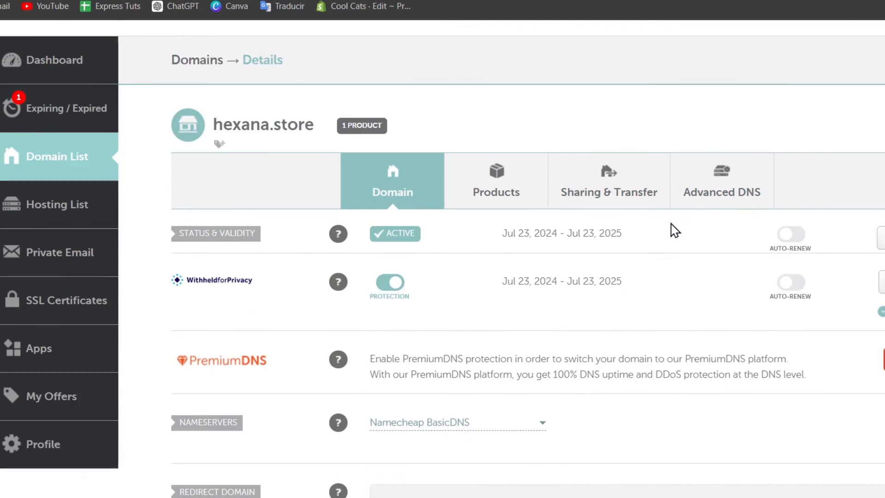
- In Advanced DNS, set the A and www CNAME record TTLs to Automatic and save
left_click(721, 181)
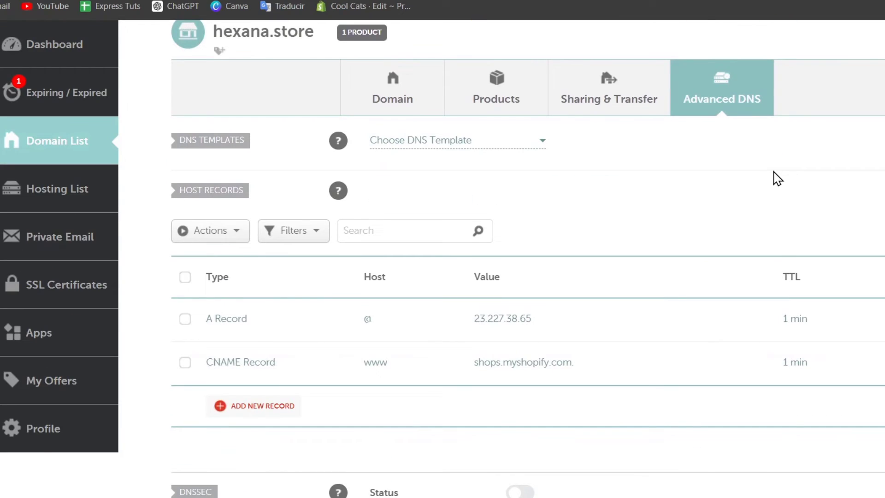
mouse_move(328, 345)
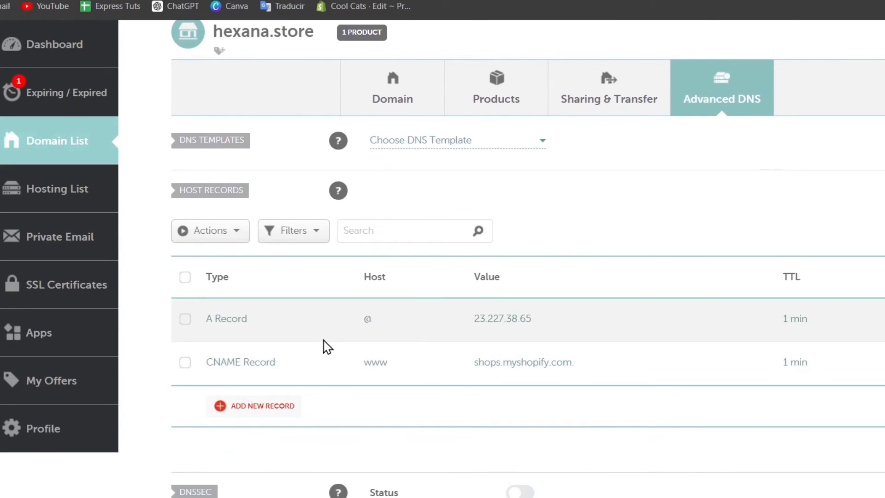
left_click(824, 318)
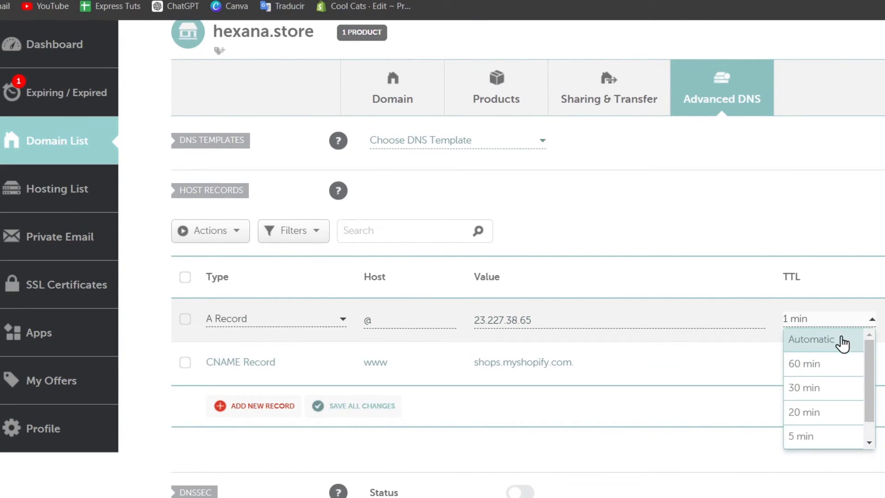
left_click(811, 340)
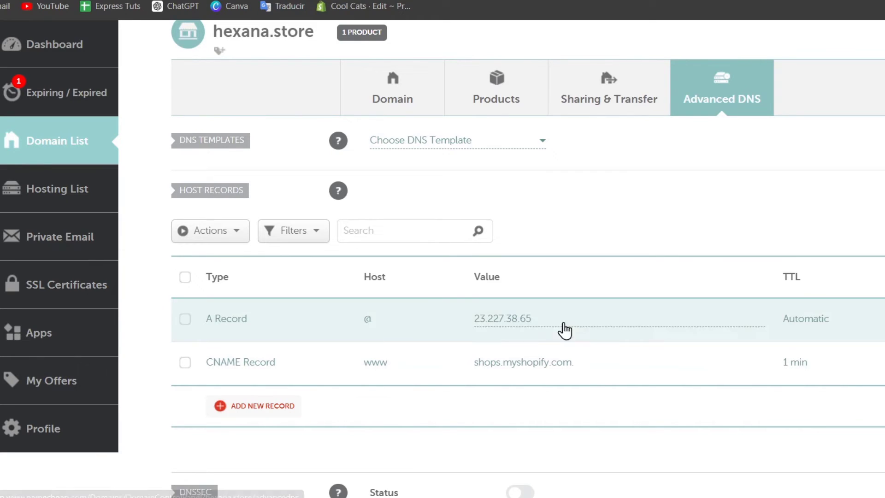
mouse_move(788, 358)
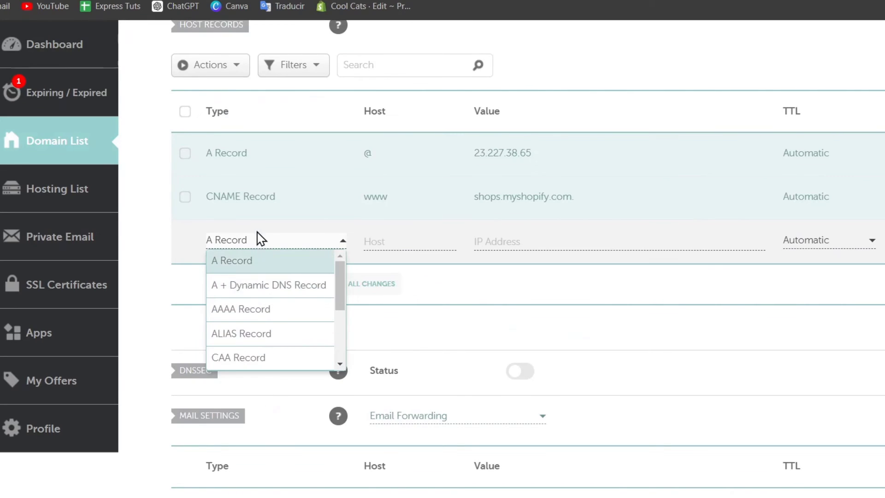
mouse_move(407, 205)
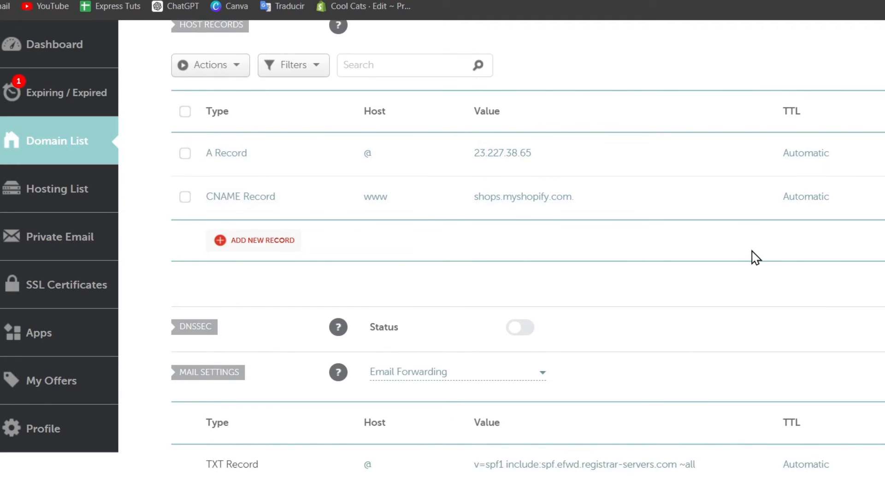
scroll("up", 3)
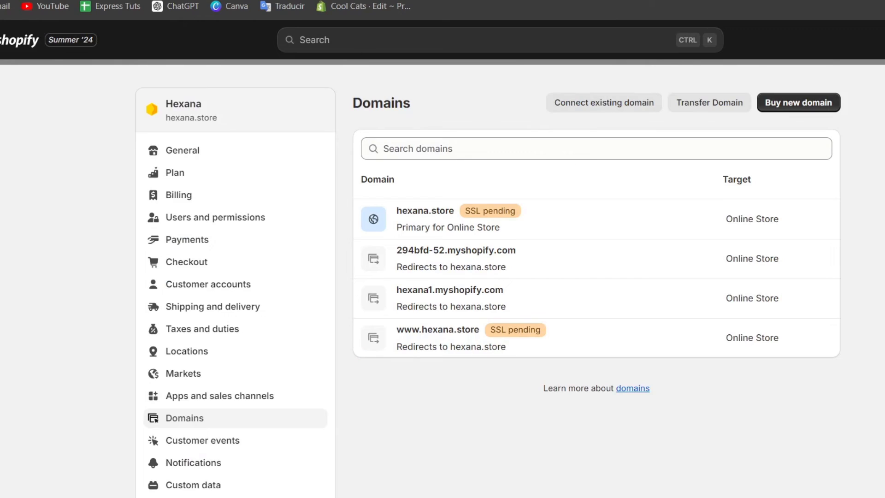
mouse_move(62, 26)
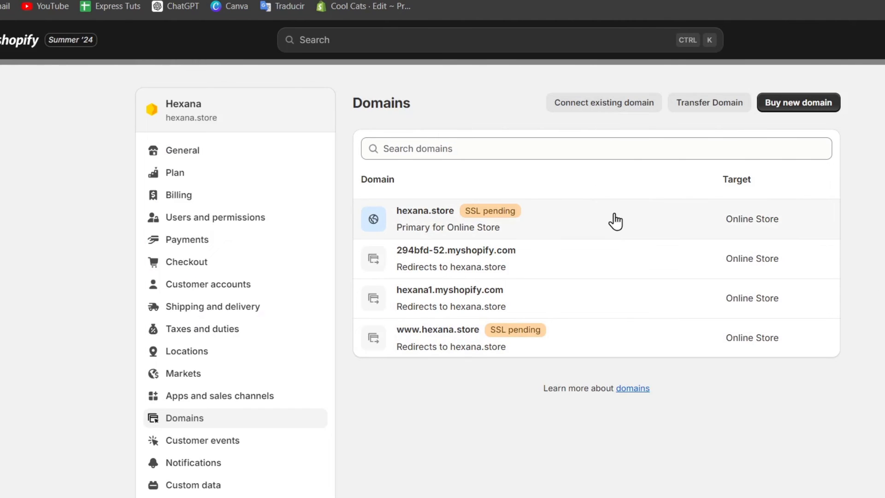
- View hexana.store's details: Online Store target, primary domain, SSL pending
left_click(424, 210)
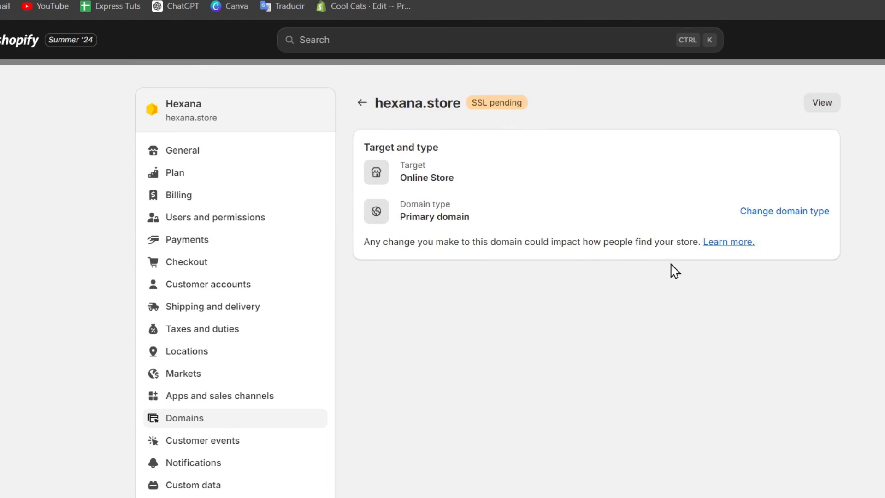
mouse_move(617, 243)
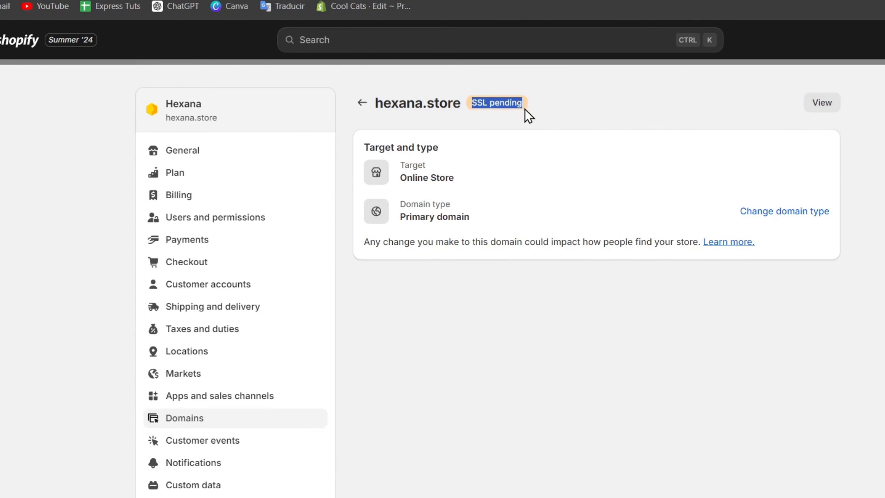
mouse_move(541, 123)
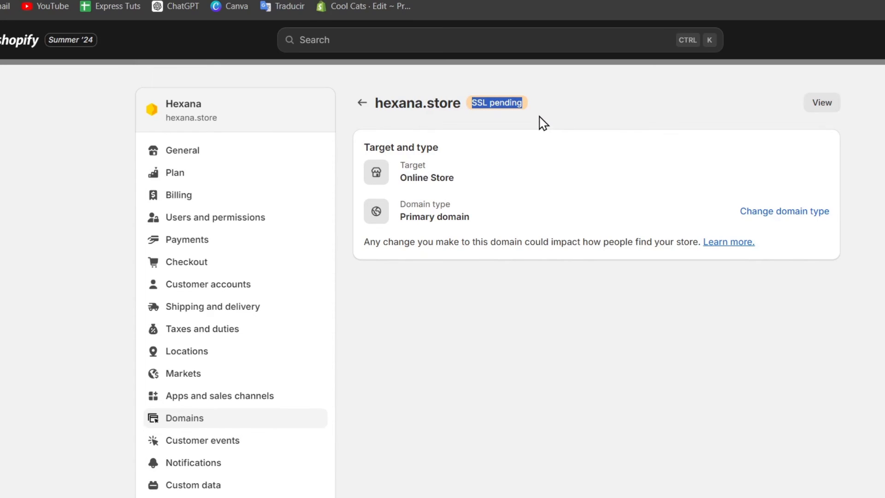
mouse_move(783, 211)
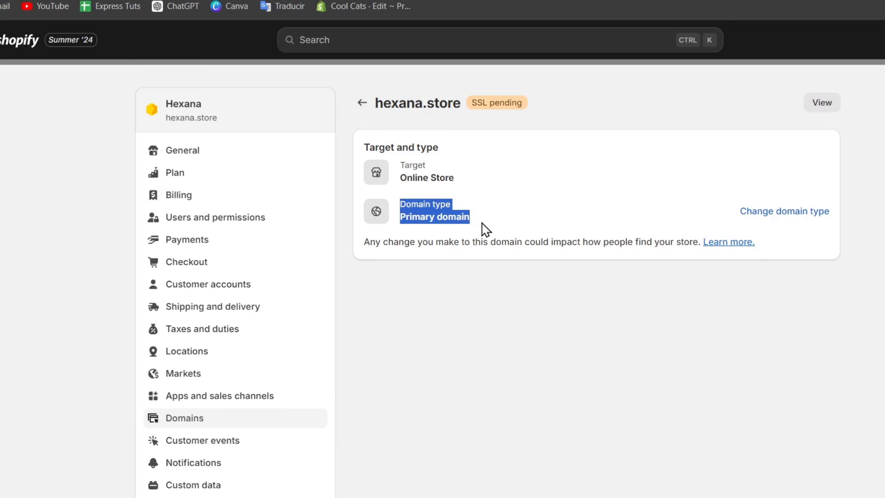
mouse_move(572, 220)
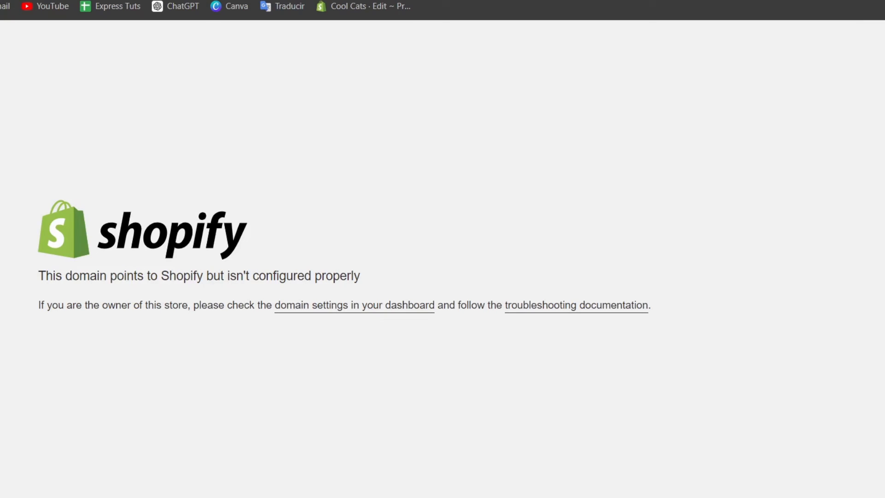
mouse_move(634, 216)
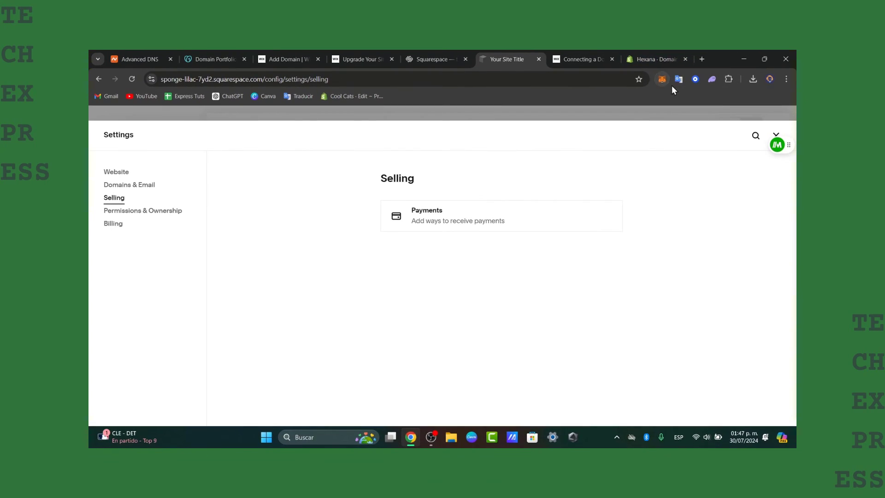
mouse_move(655, 59)
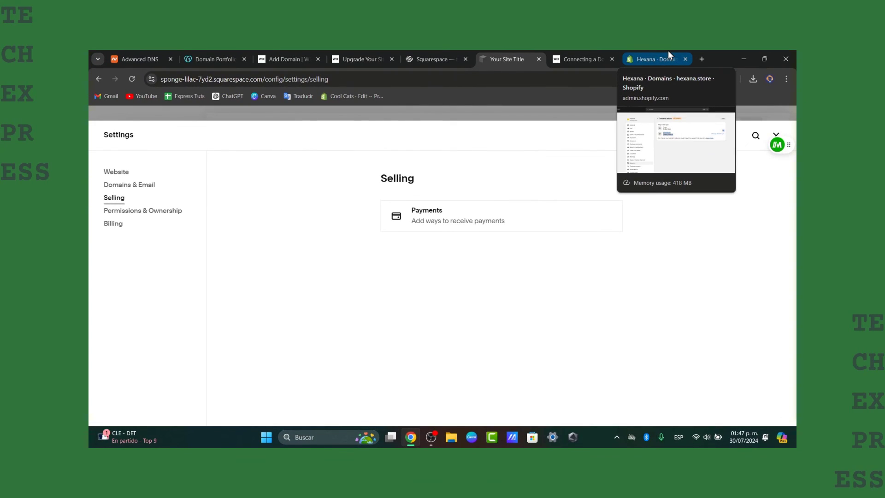
mouse_move(581, 59)
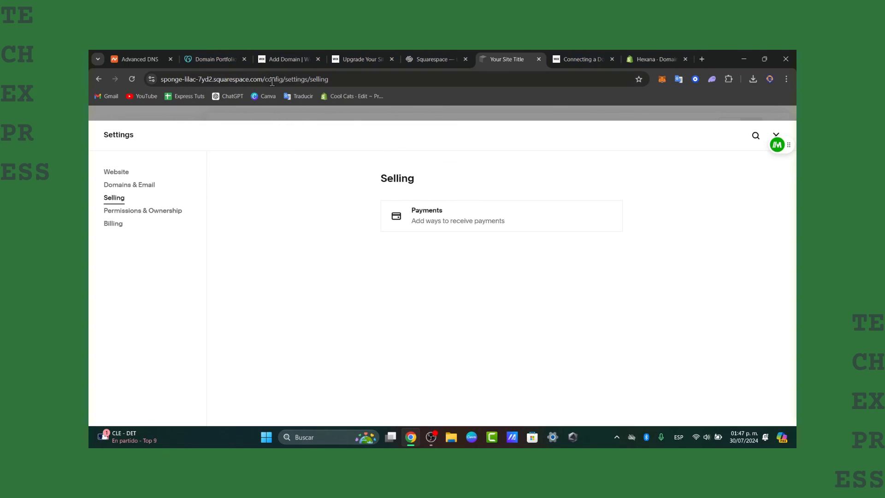
mouse_move(199, 145)
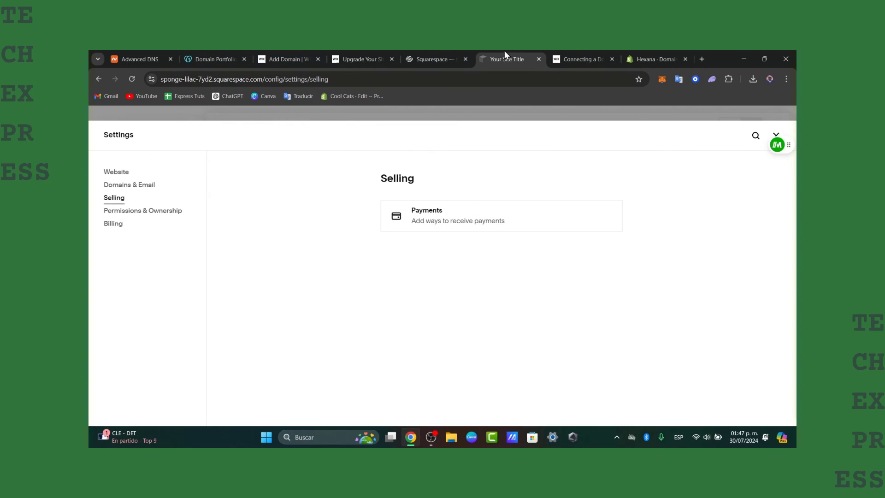
- Return to Squarespace Domains showing the connected domains with techexpressvideos.online details open
left_click(434, 59)
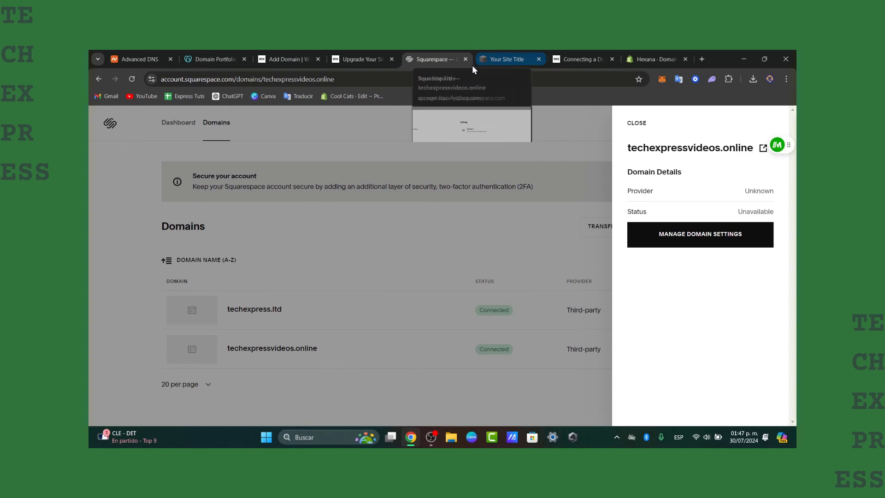